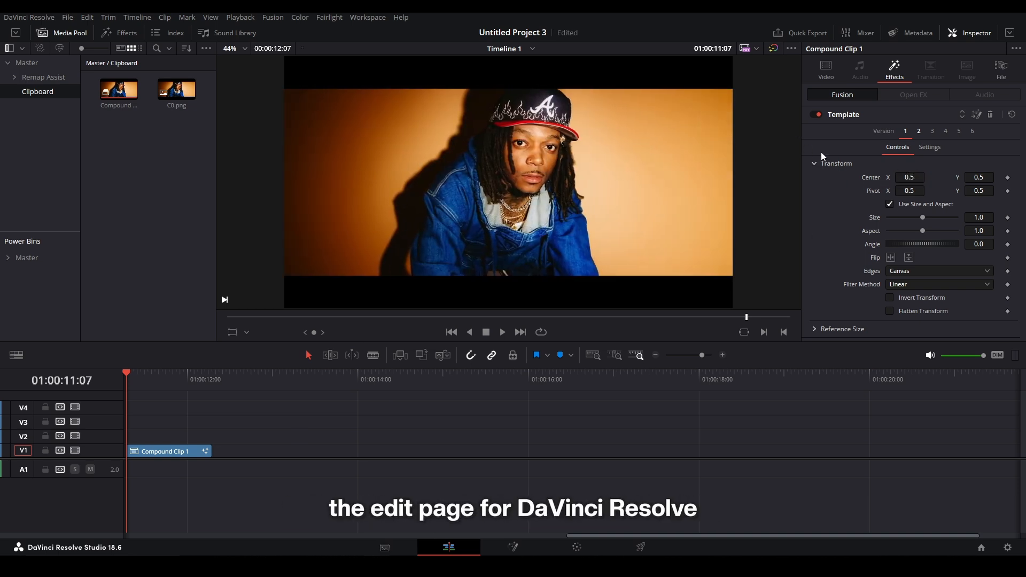
On the Fusion page, show the Path Map entries in Fusion Settings.
left_click(512, 547)
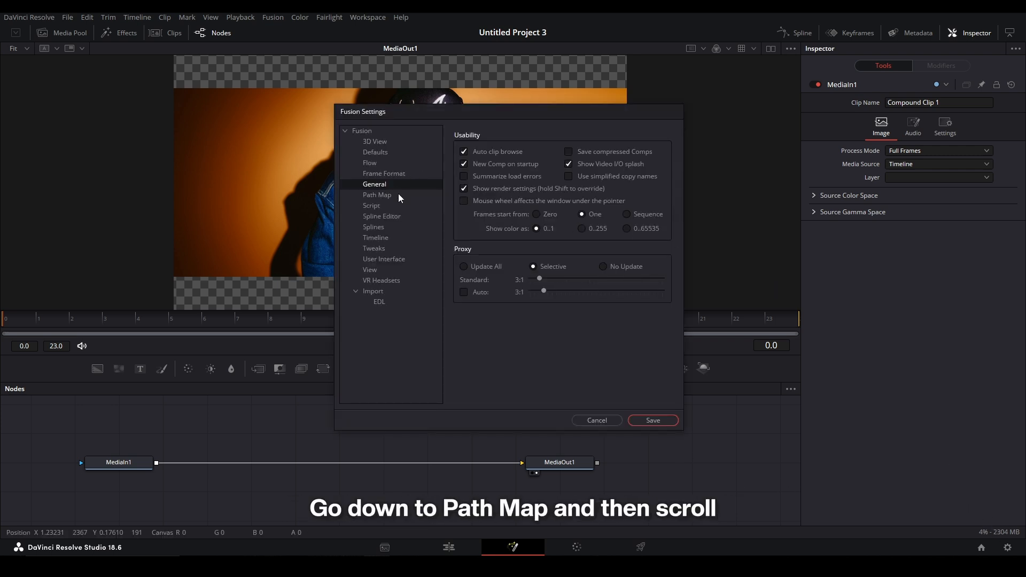
left_click(377, 195)
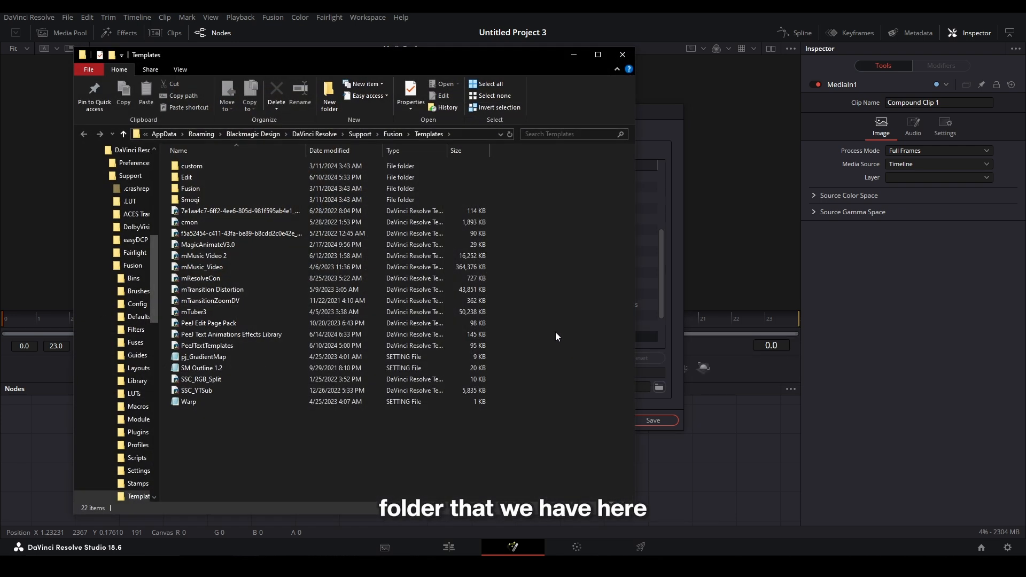
In Templates, open the Edit folder and create a new Tut folder under Effects.
double_click(187, 177)
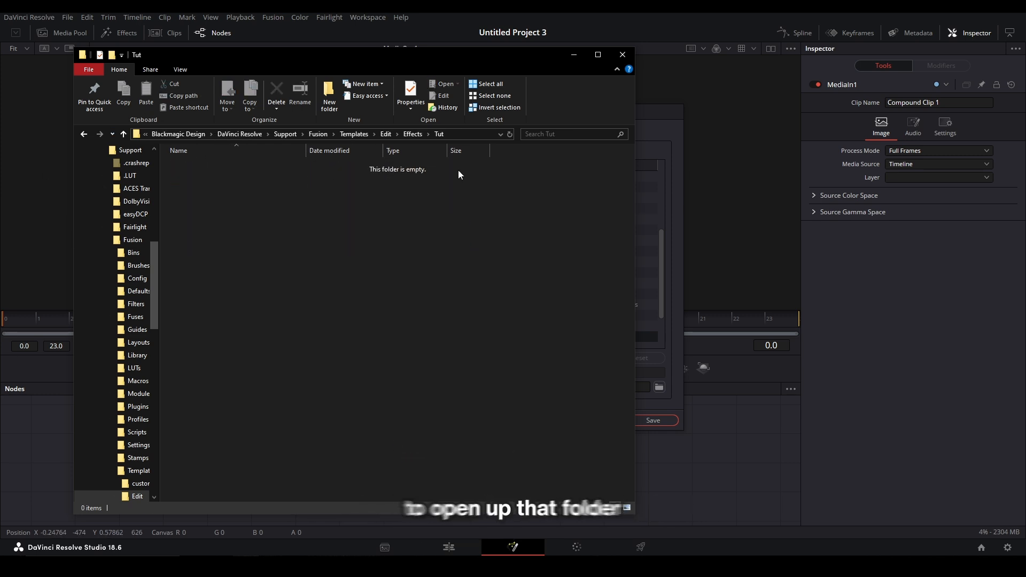
right_click(464, 134)
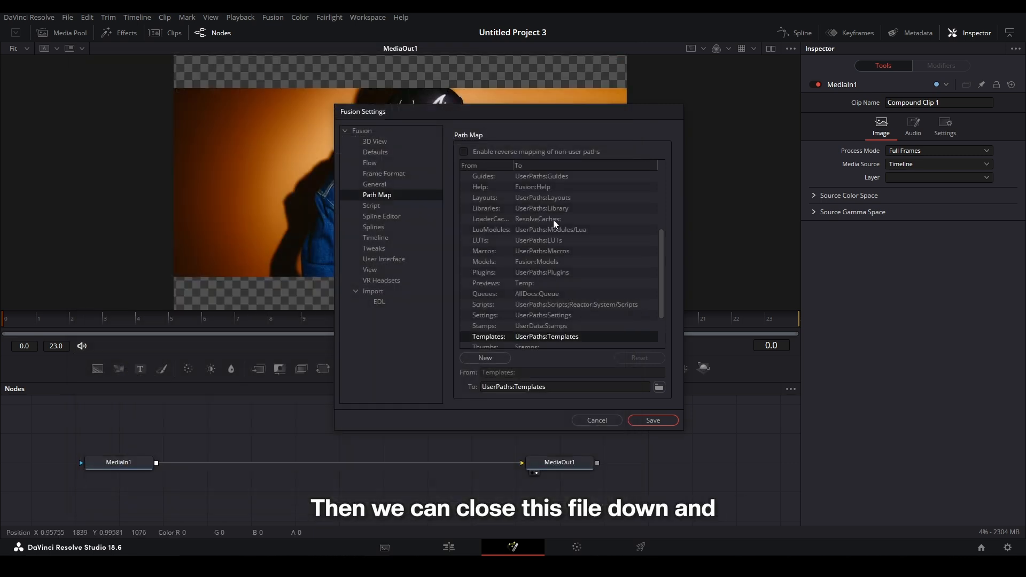
Save Fusion Settings, add a Transform node after MediaIn1, and rename it 'Template'.
left_click(596, 420)
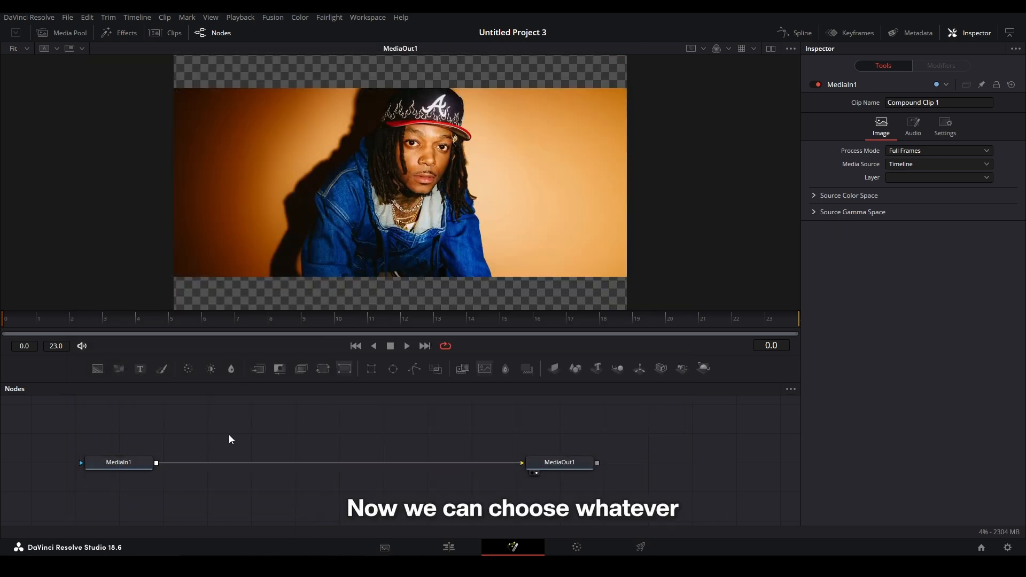
left_click(118, 462)
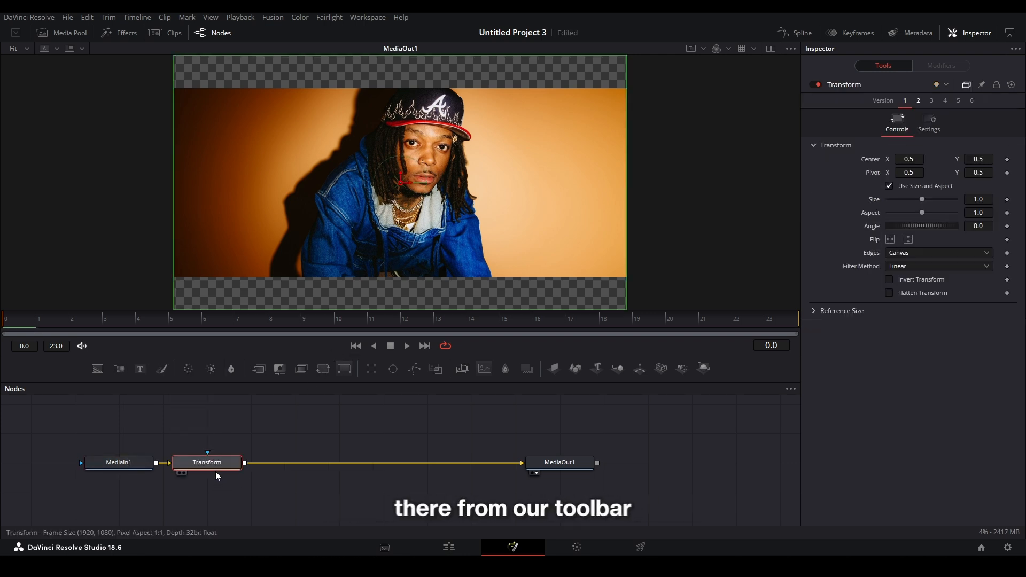
mouse_move(294, 490)
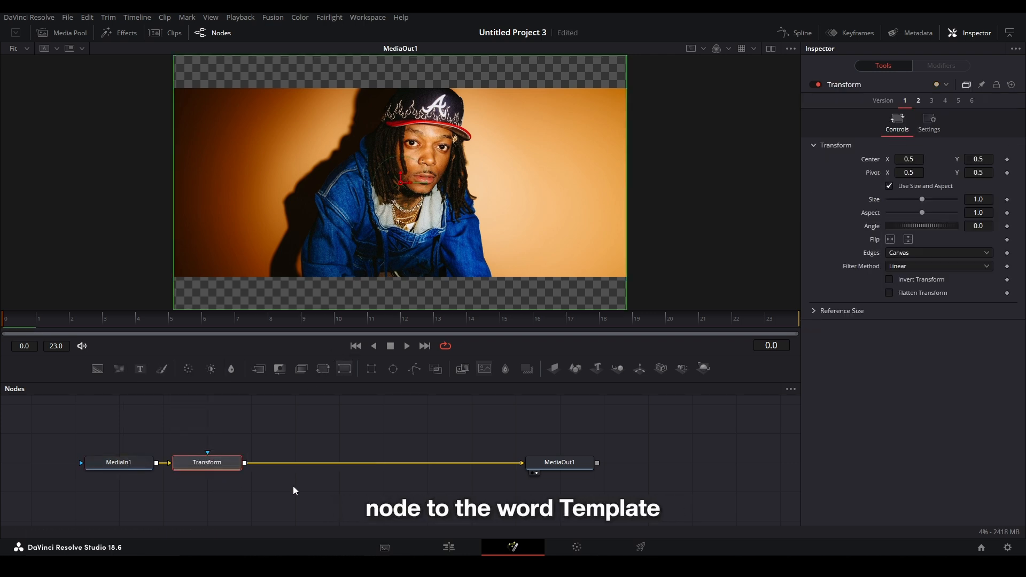
key("F2")
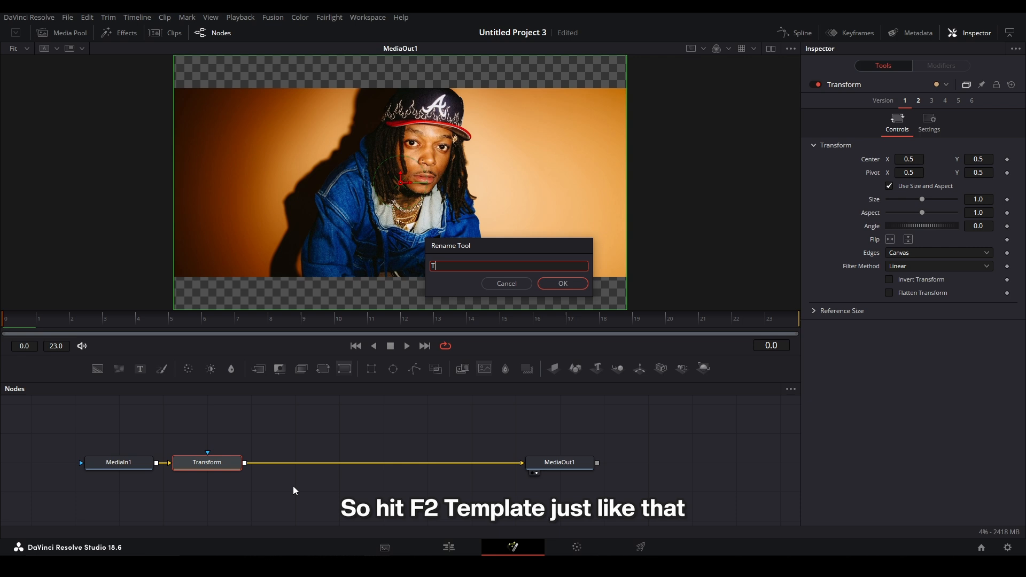
left_click(561, 284)
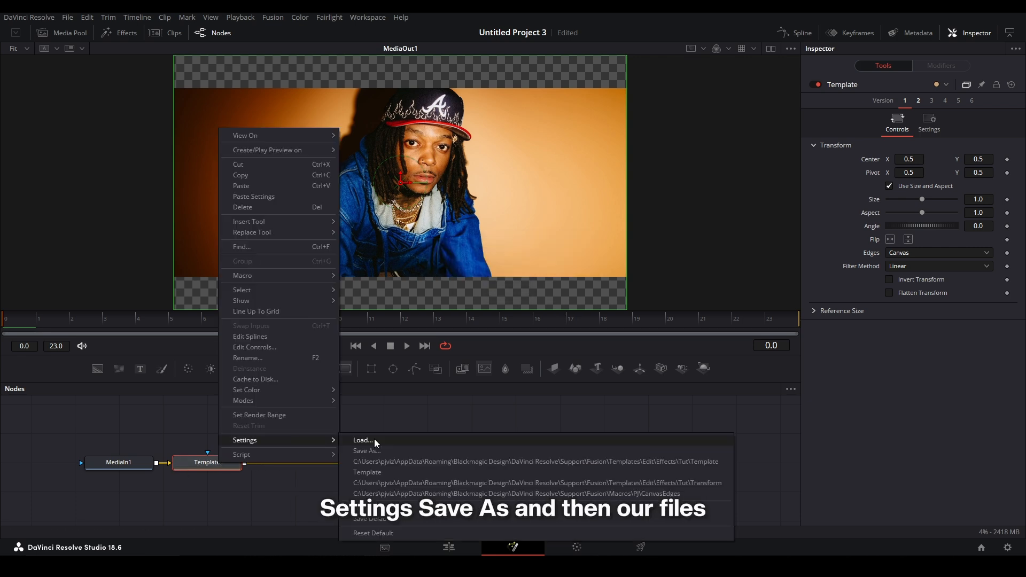
Save the Template node's settings as a 'Template' file in the Tut folder.
left_click(367, 452)
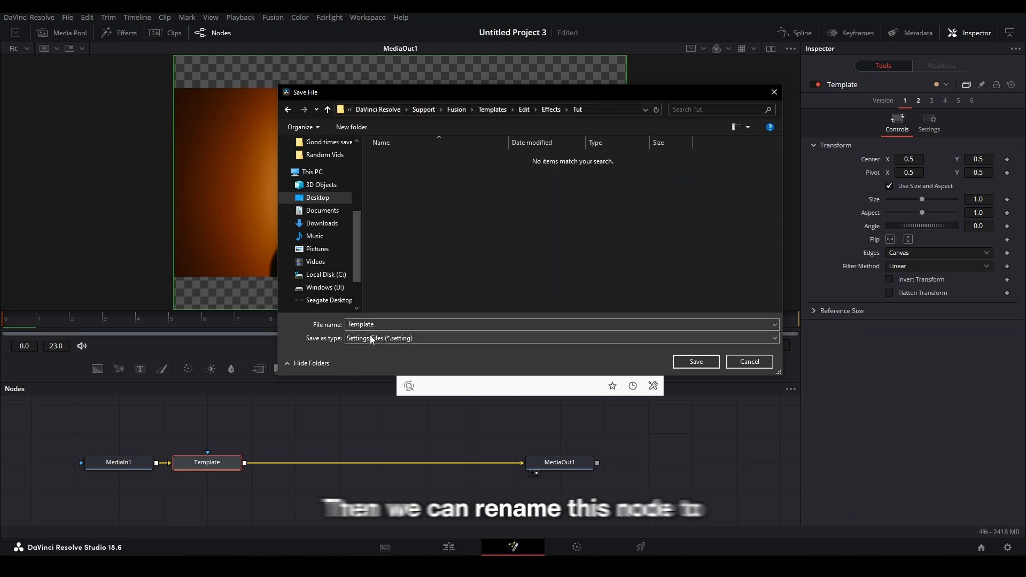
type("Tra")
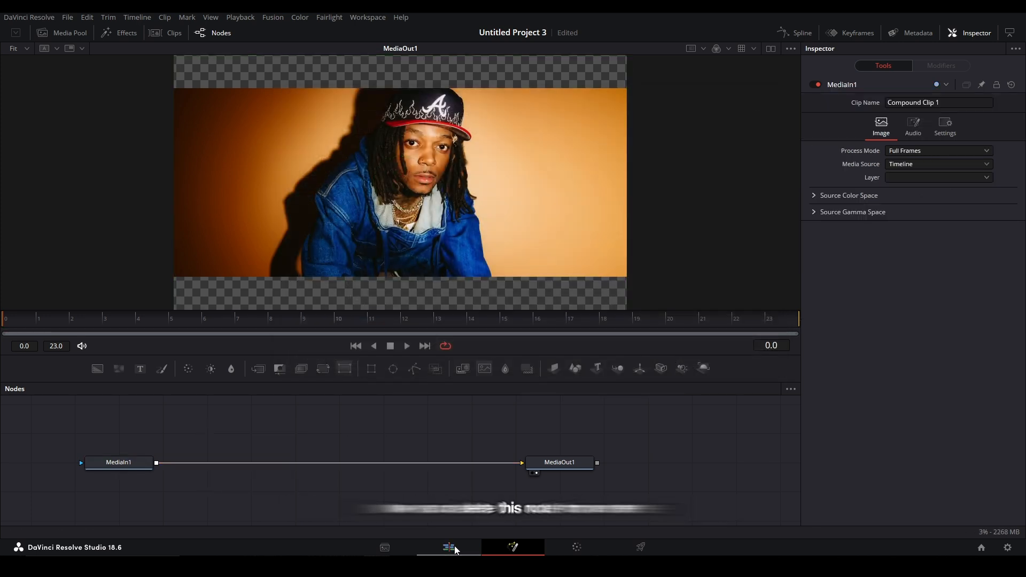
On the Edit page, search the Effects library for 'transform'.
left_click(448, 547)
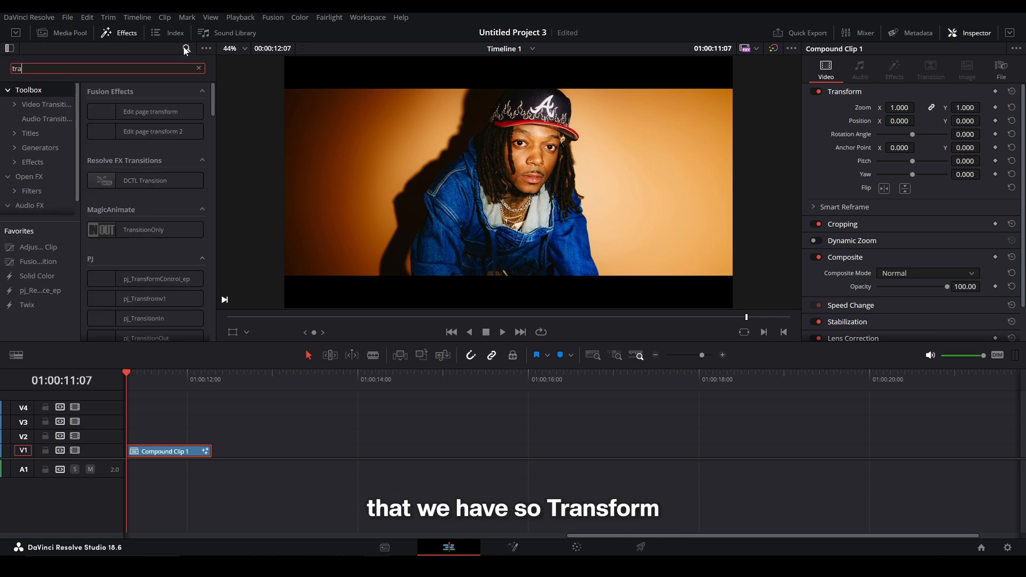
type("transform")
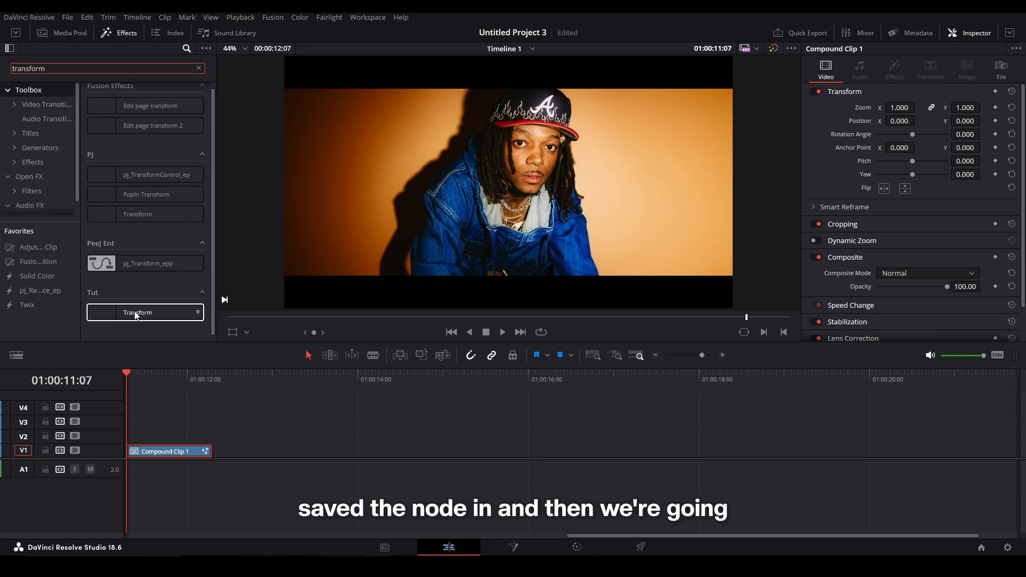